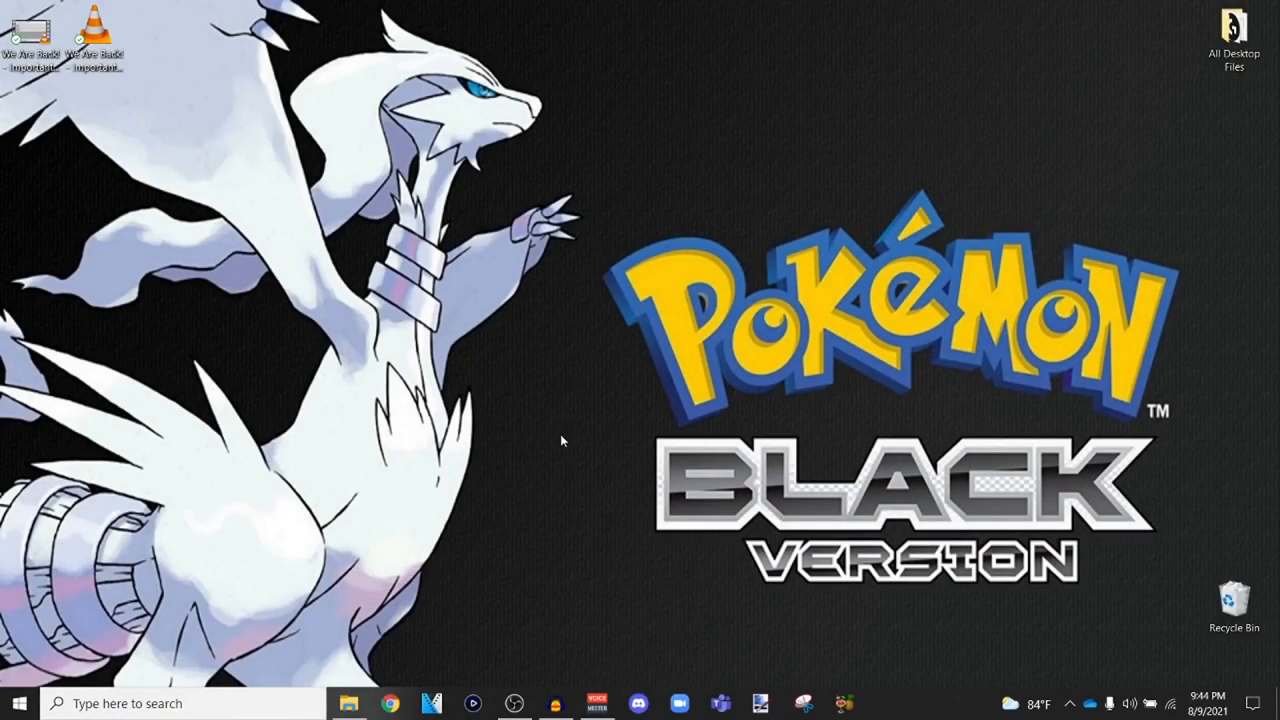
{"action": "mouse_move", "coordinate": [575, 443]}
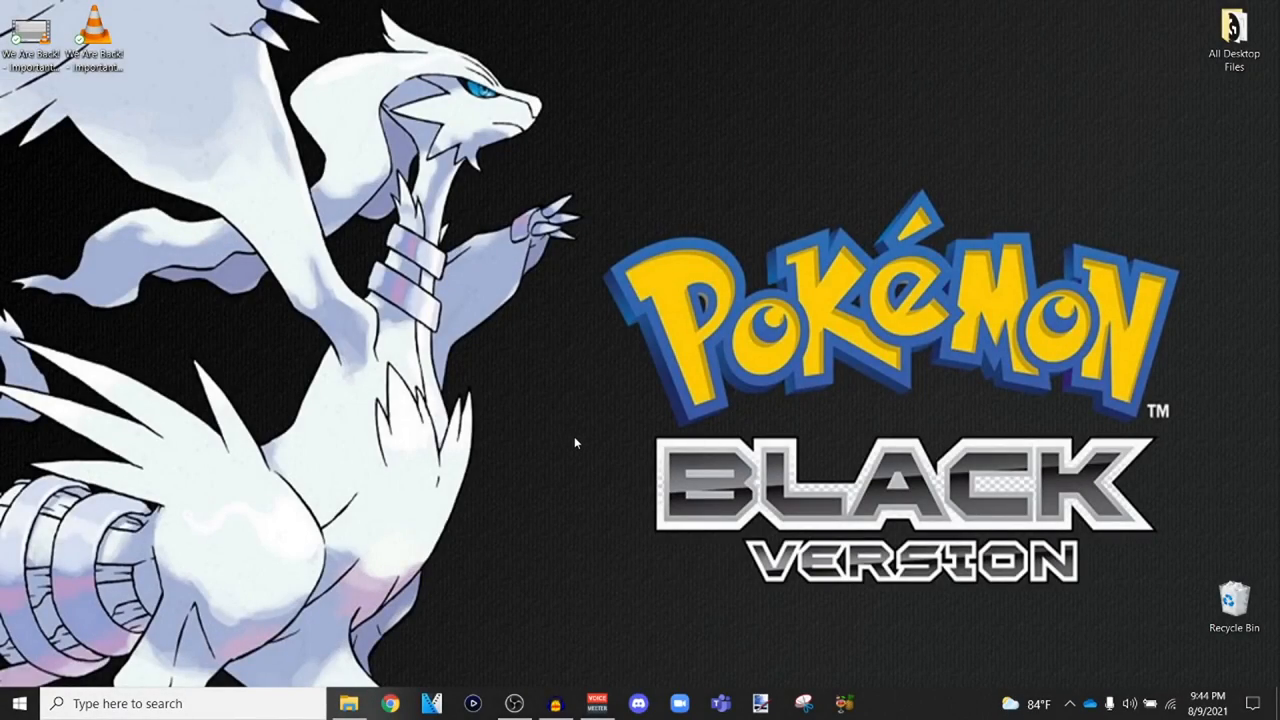
{"action": "mouse_move", "coordinate": [589, 443]}
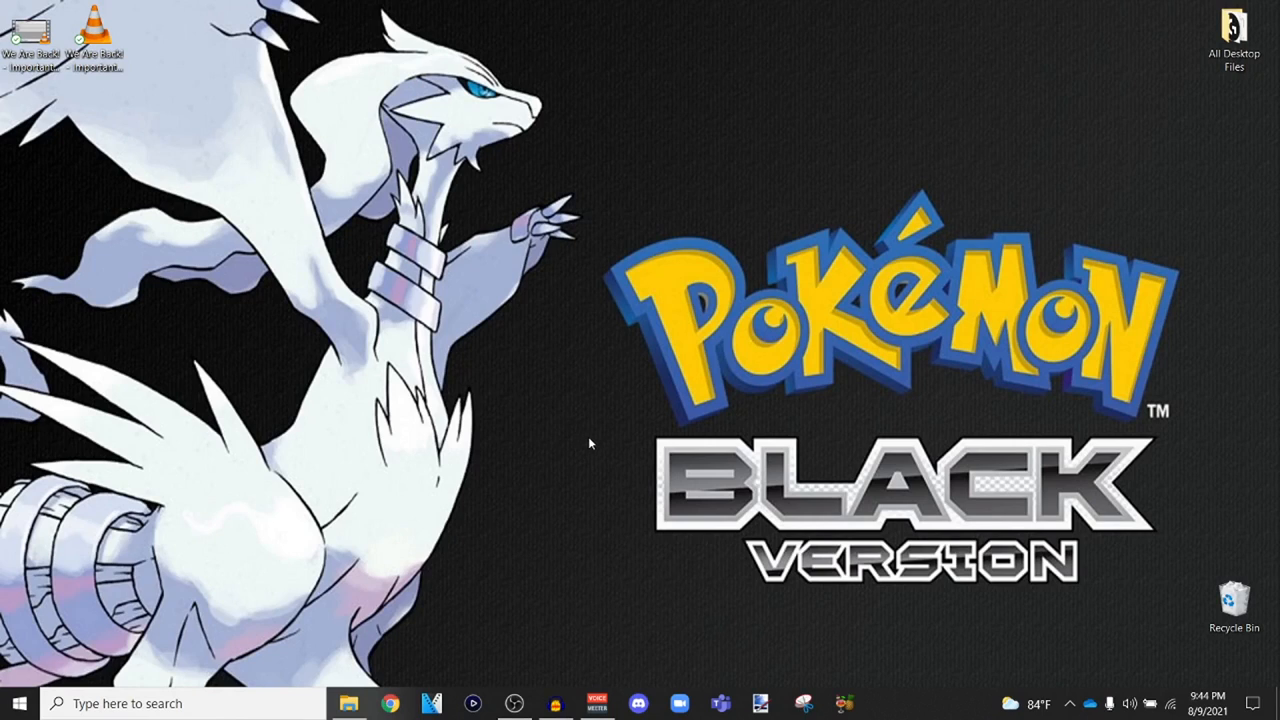
{"action": "mouse_move", "coordinate": [363, 670]}
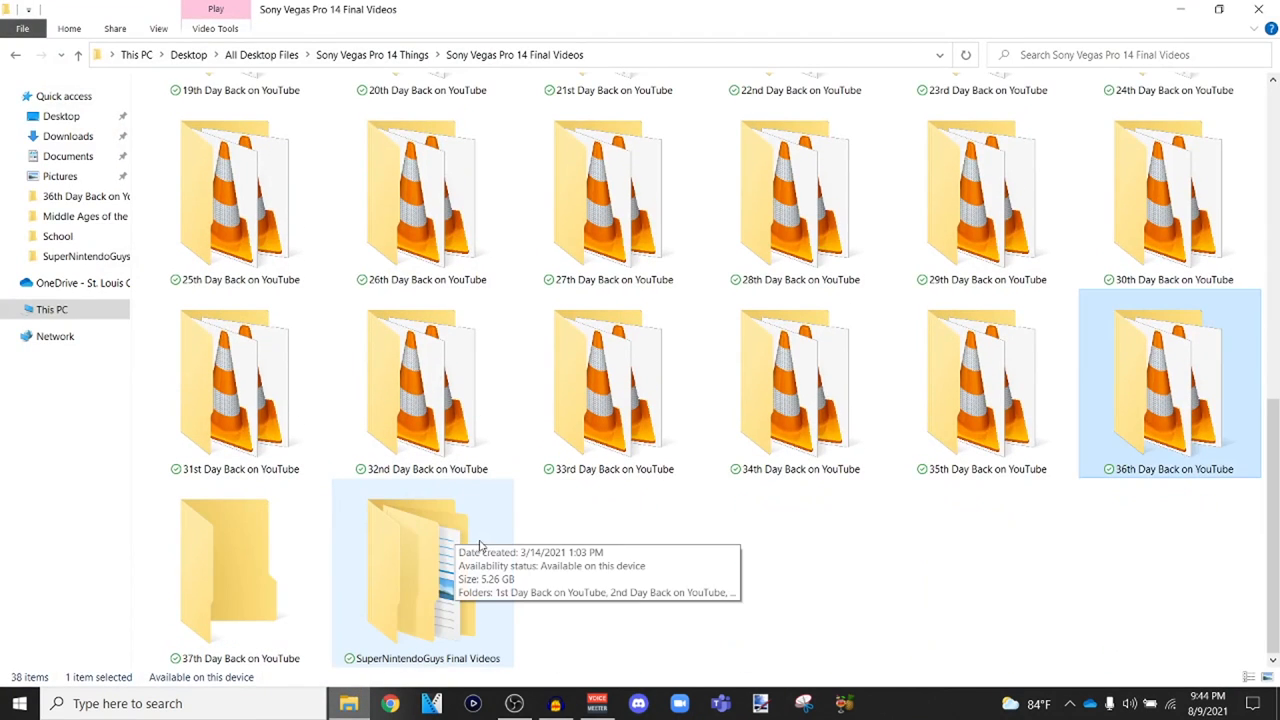
{"action": "mouse_move", "coordinate": [495, 550]}
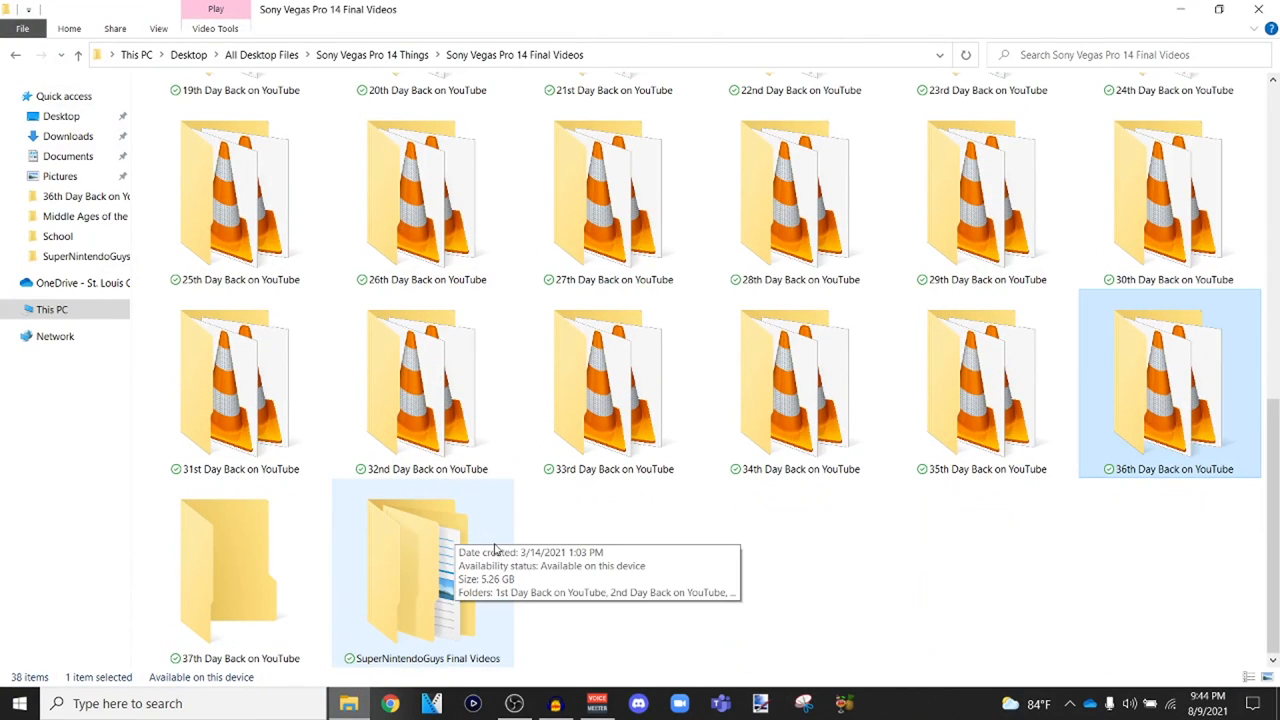
{"action": "mouse_move", "coordinate": [502, 570]}
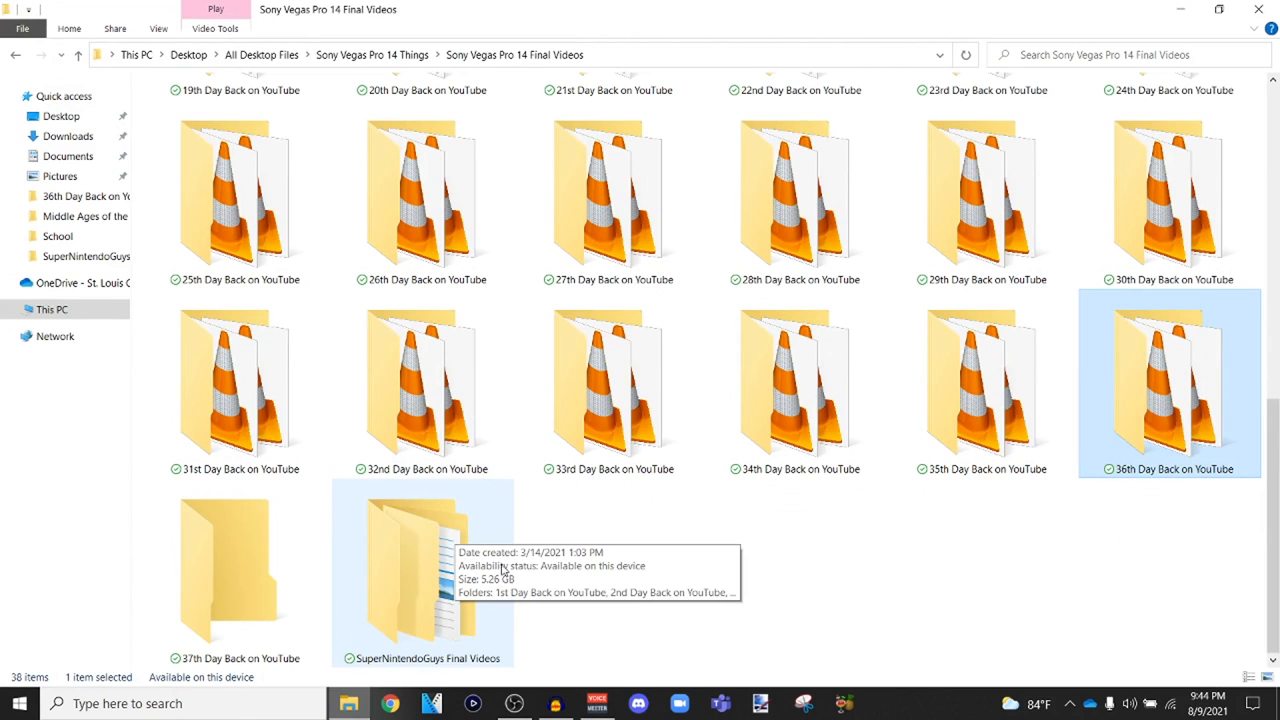
- Scroll through the 38 daily YouTube video folders in Sony Vegas Pro 14 Final Videos and back
{"action": "scroll", "scroll_direction": "up", "scroll_amount": 3}
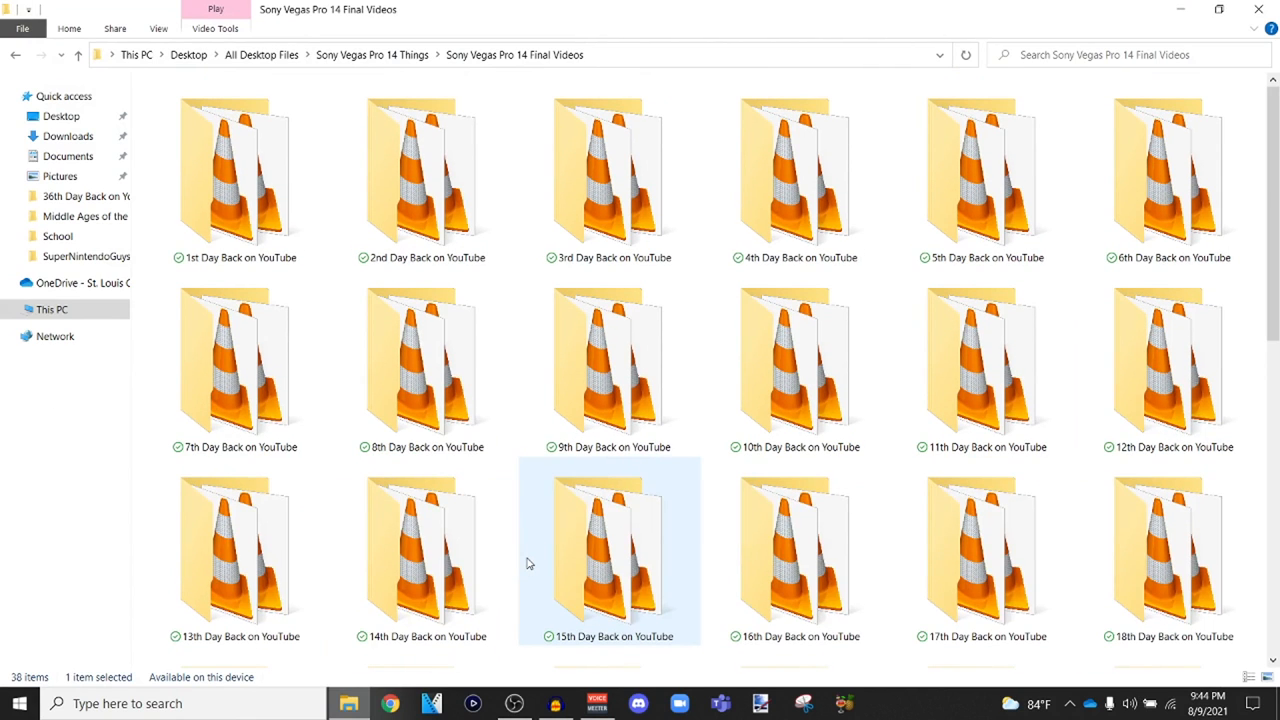
{"action": "mouse_move", "coordinate": [490, 355]}
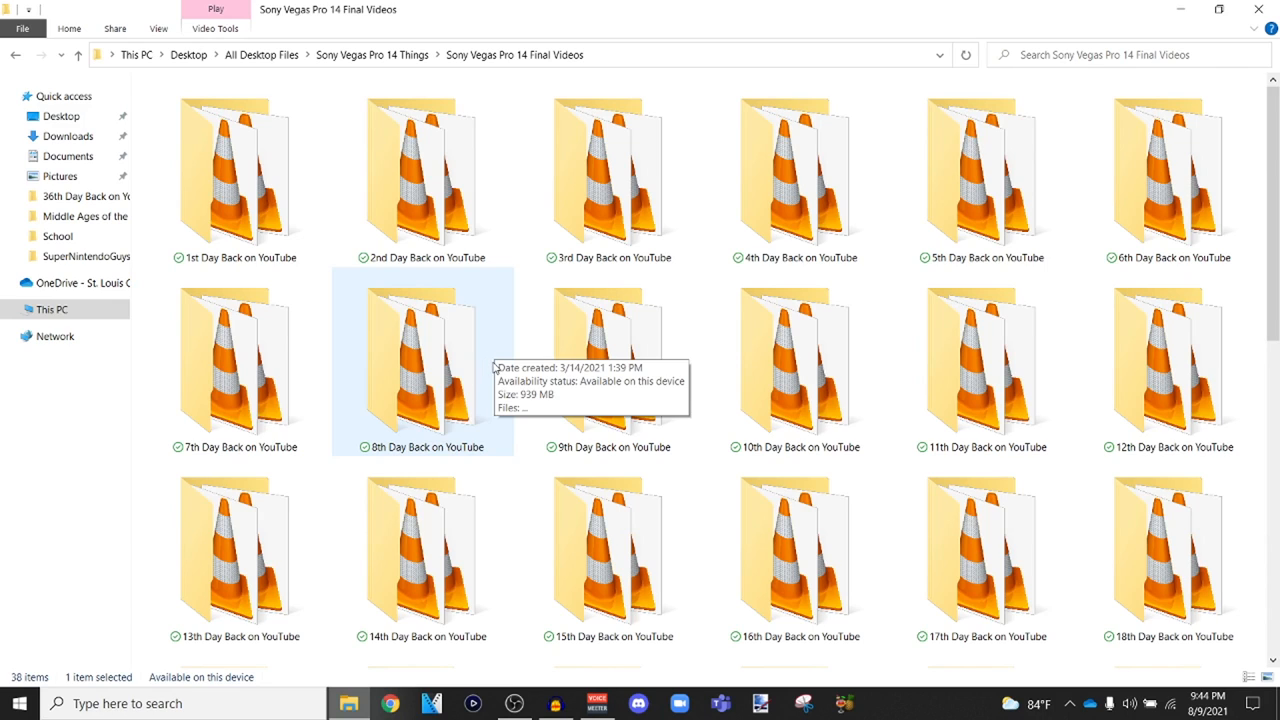
{"action": "scroll", "scroll_direction": "down", "scroll_amount": 3}
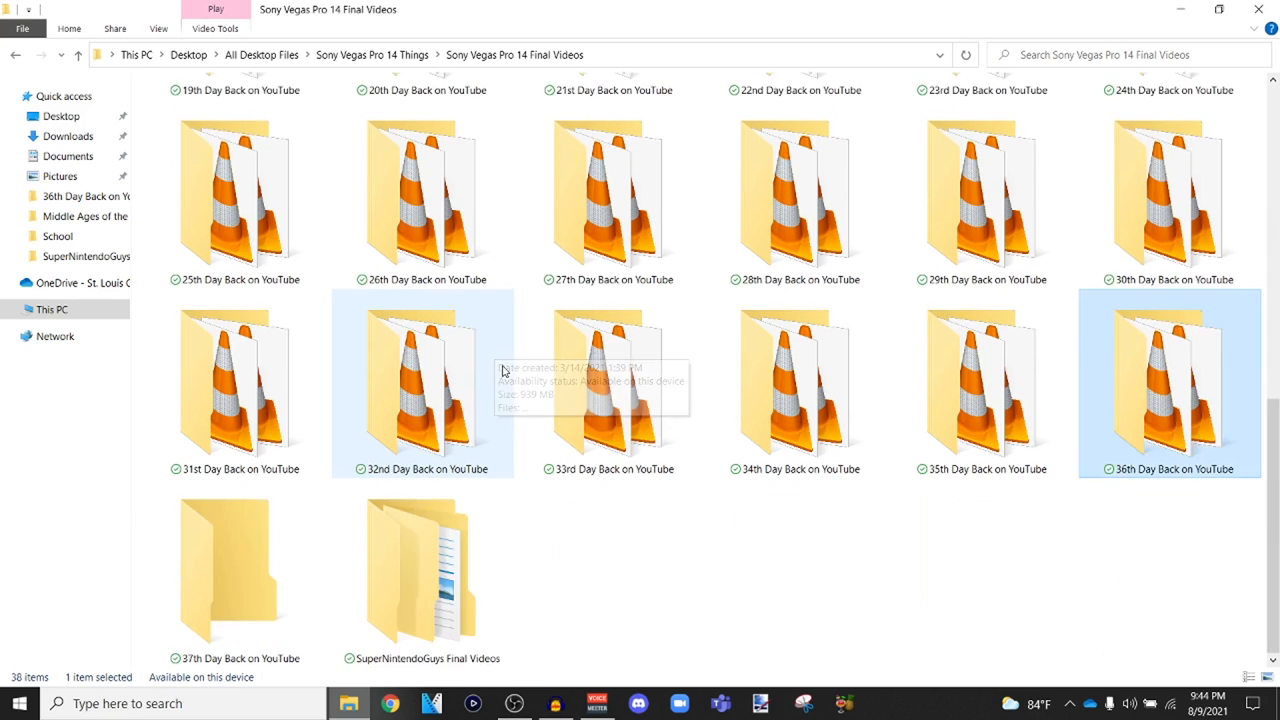
{"action": "scroll", "scroll_direction": "up", "scroll_amount": 3}
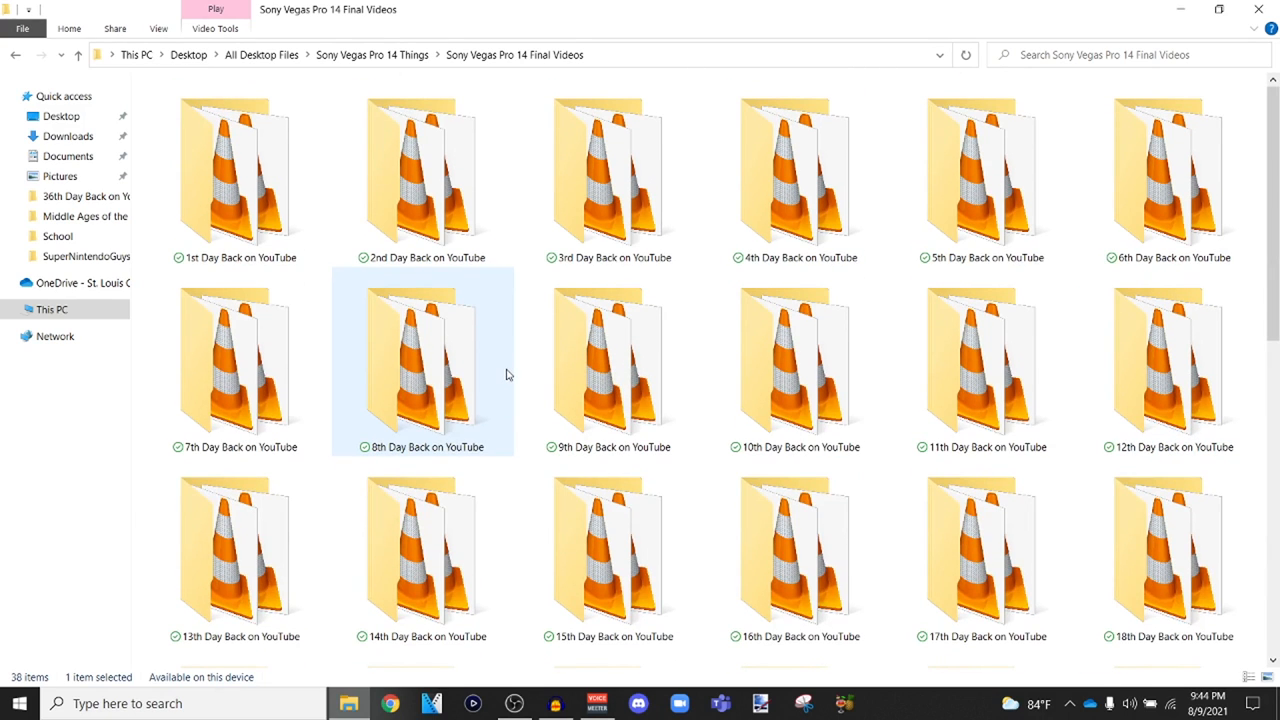
{"action": "mouse_move", "coordinate": [508, 376]}
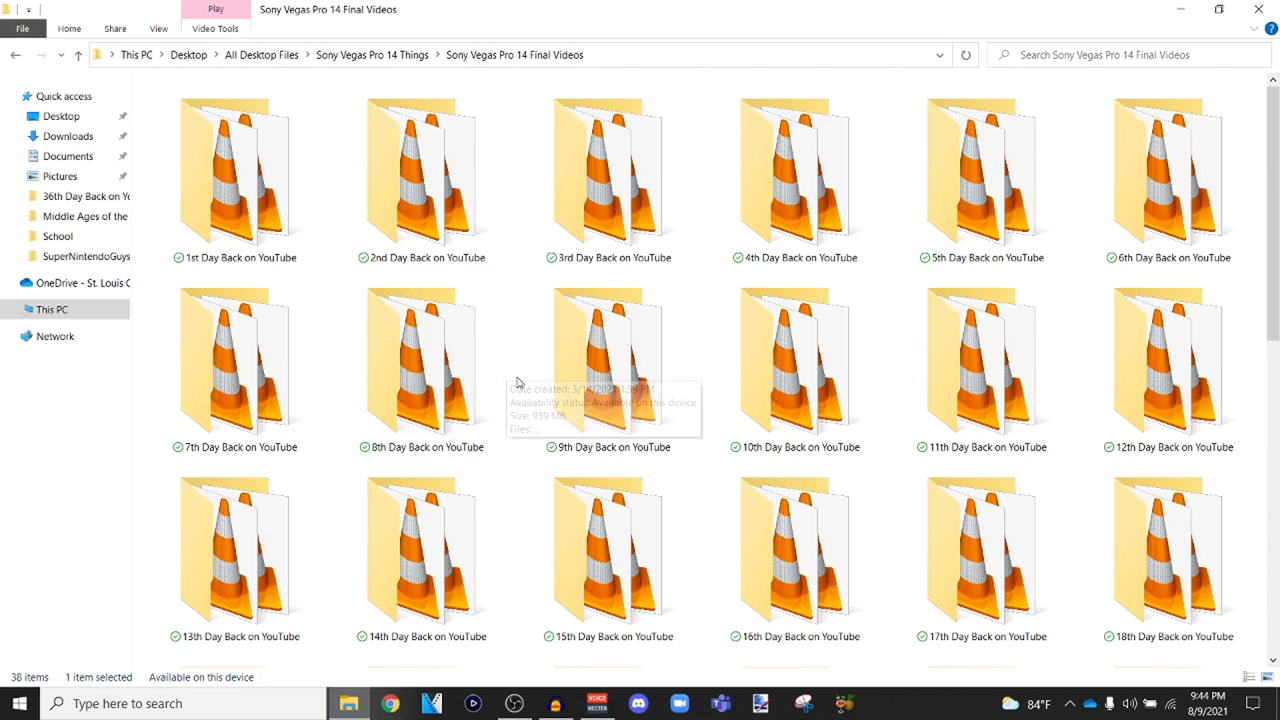
{"action": "mouse_move", "coordinate": [517, 383]}
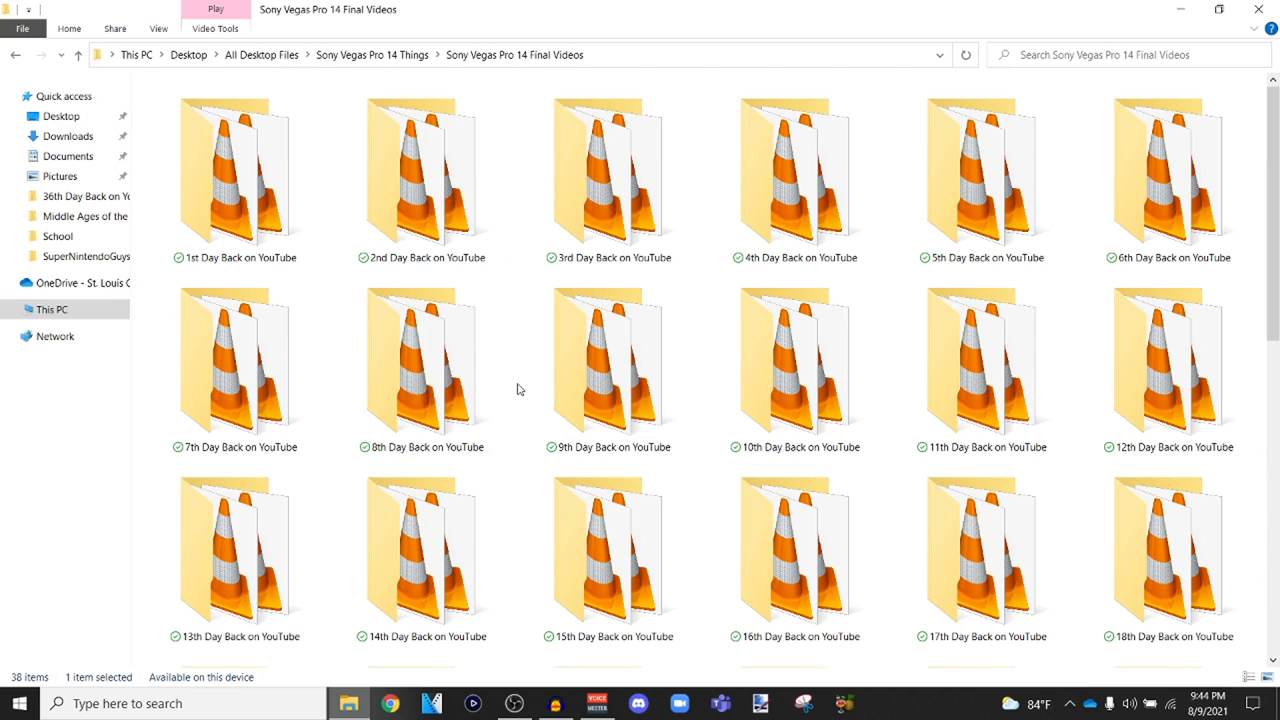
{"action": "mouse_move", "coordinate": [608, 360]}
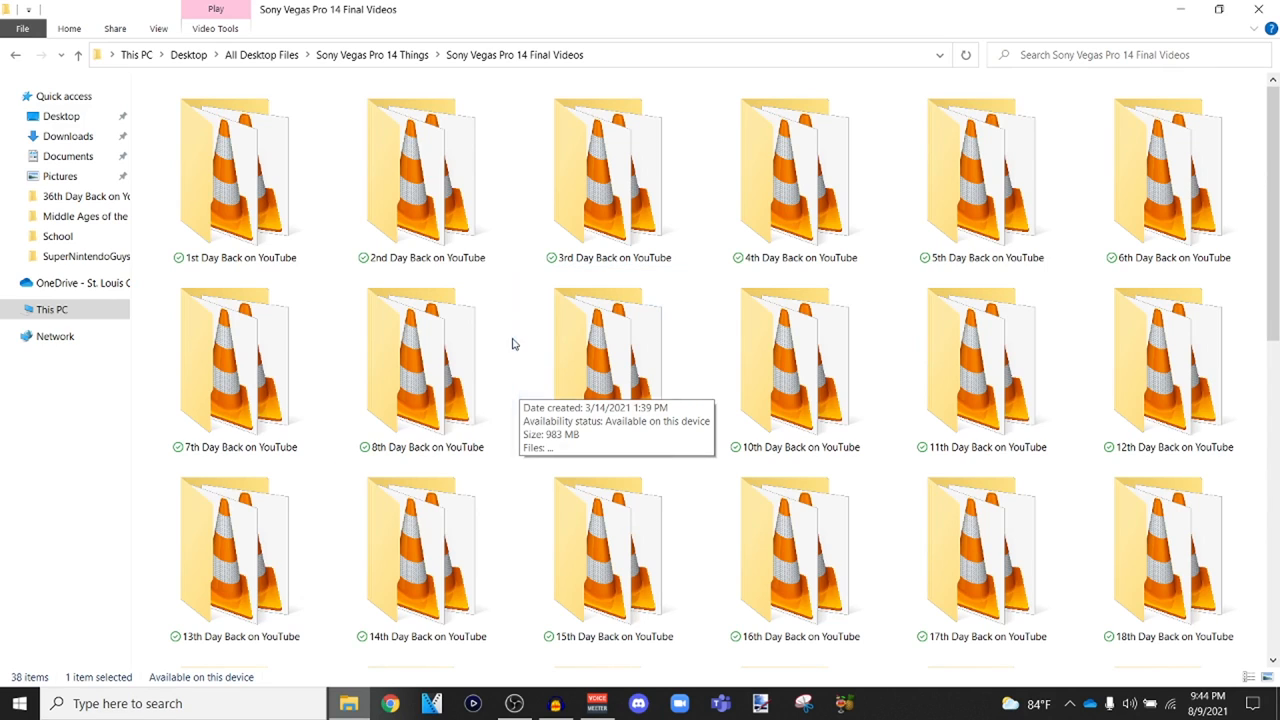
{"action": "mouse_move", "coordinate": [519, 362]}
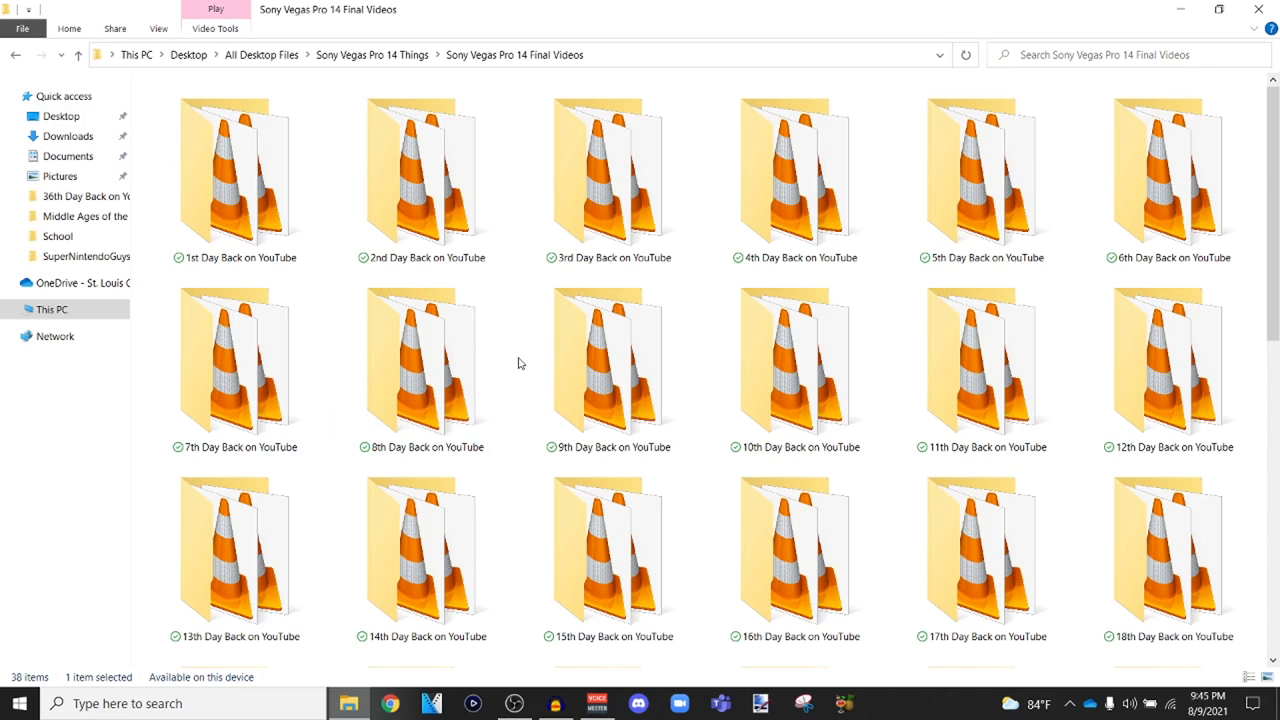
{"action": "left_click", "coordinate": [608, 370]}
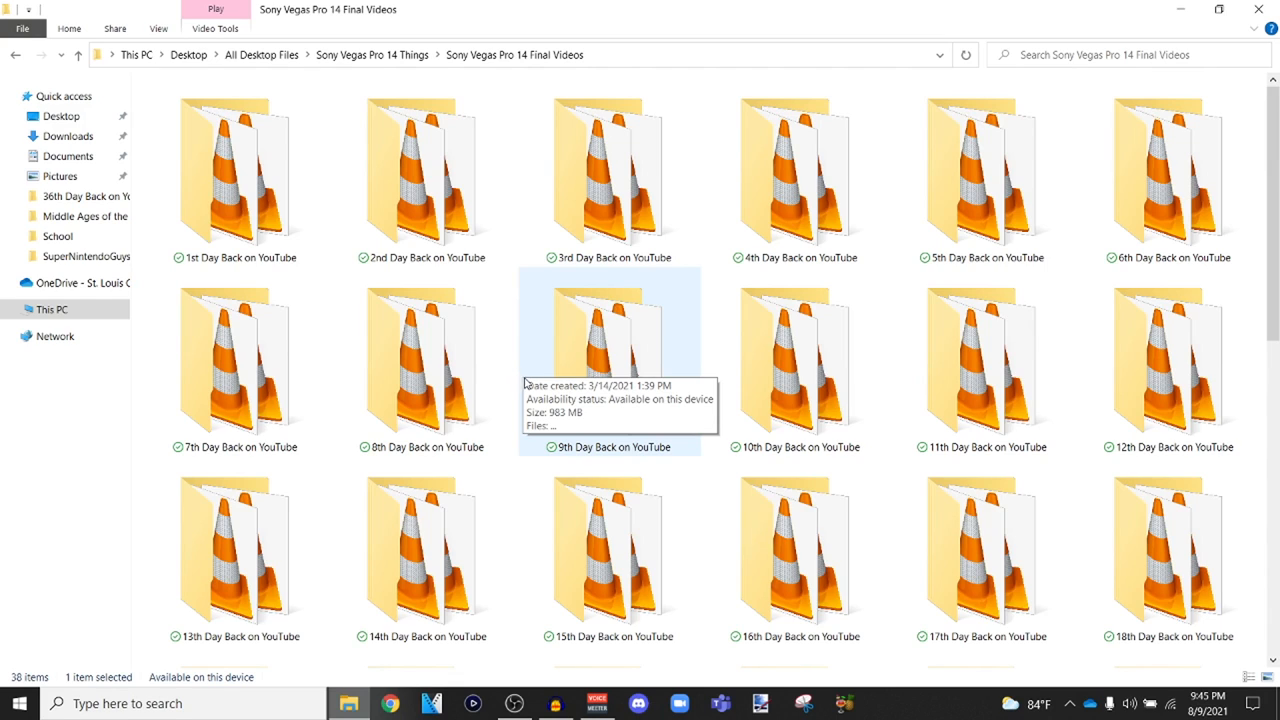
{"action": "mouse_move", "coordinate": [753, 7]}
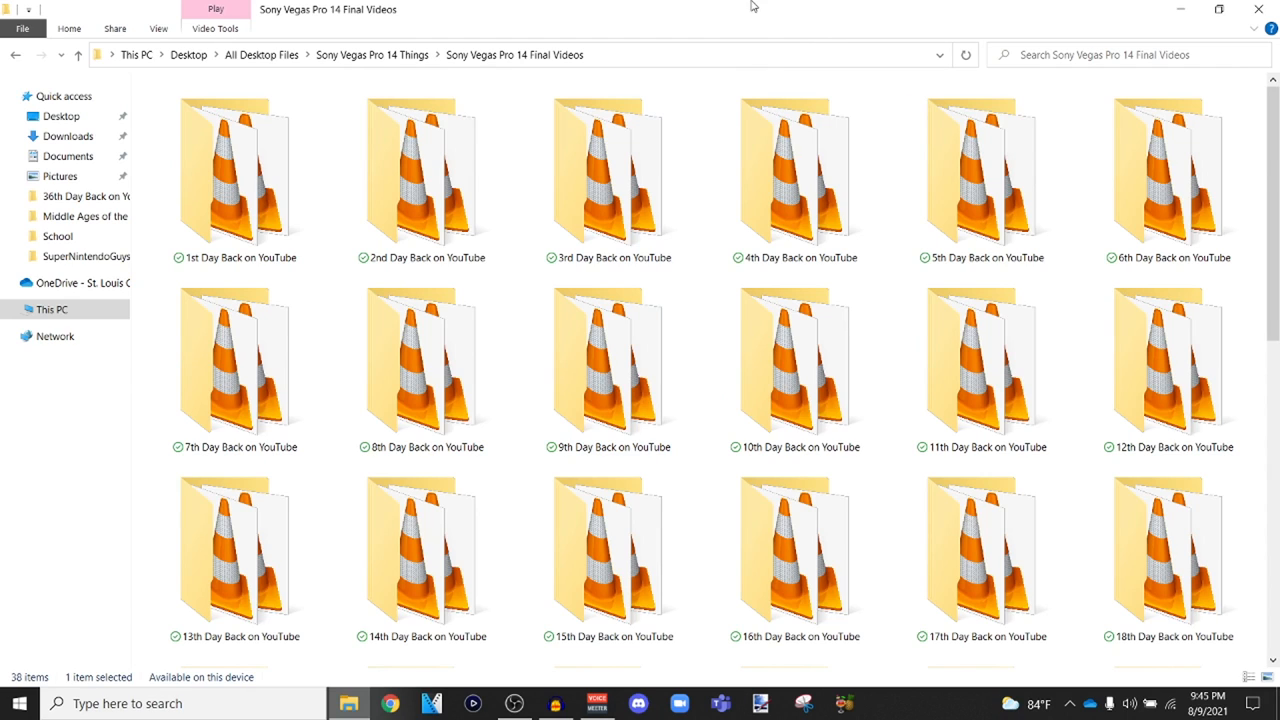
{"action": "mouse_move", "coordinate": [1098, 17]}
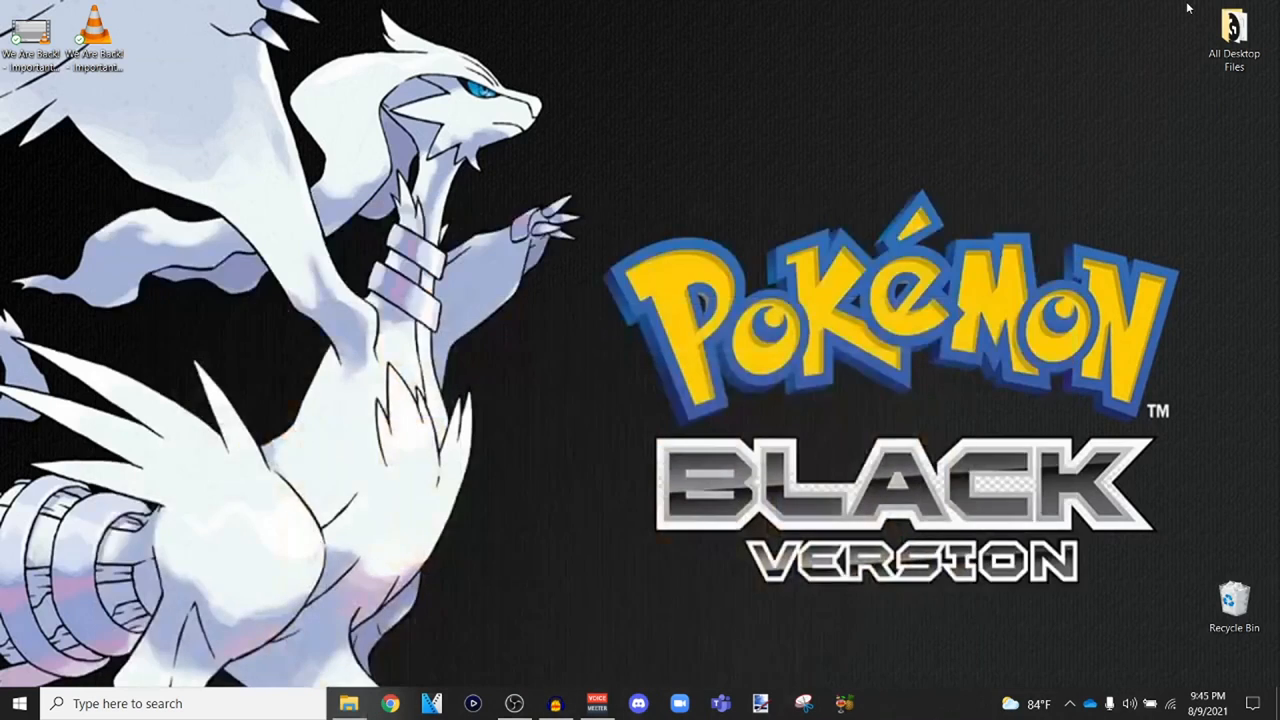
{"action": "mouse_move", "coordinate": [1127, 26]}
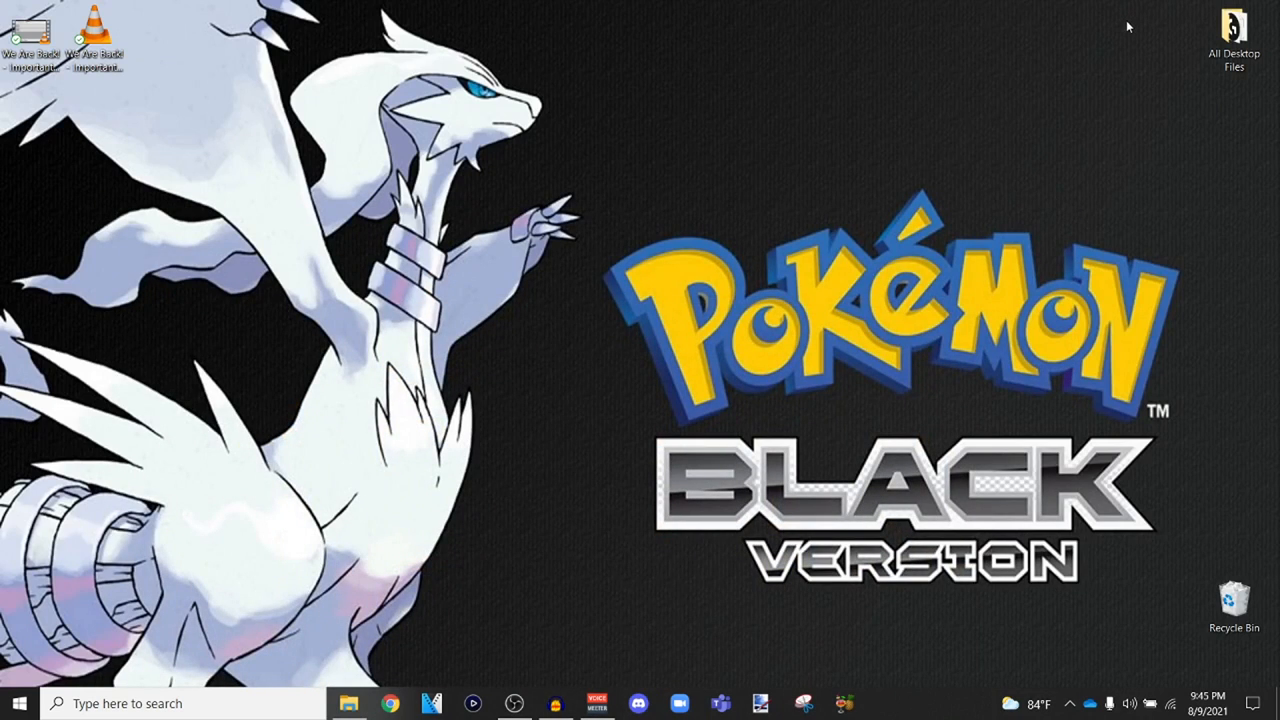
{"action": "mouse_move", "coordinate": [1113, 59]}
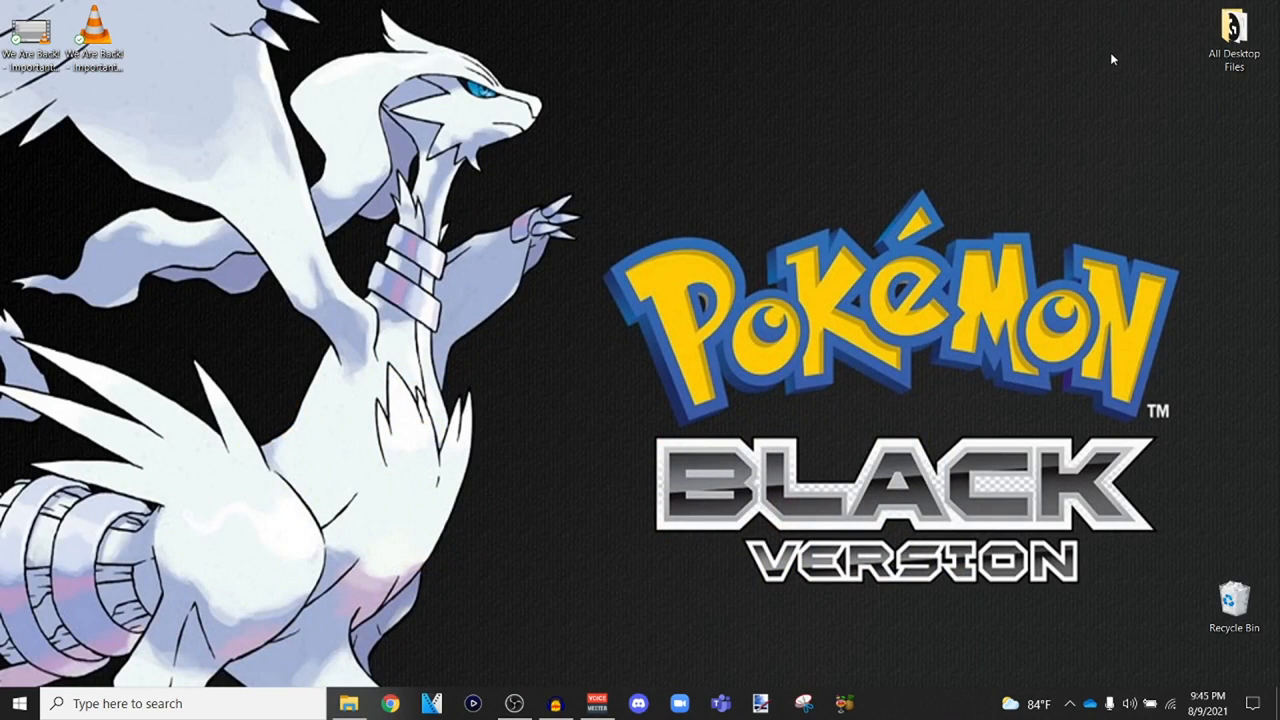